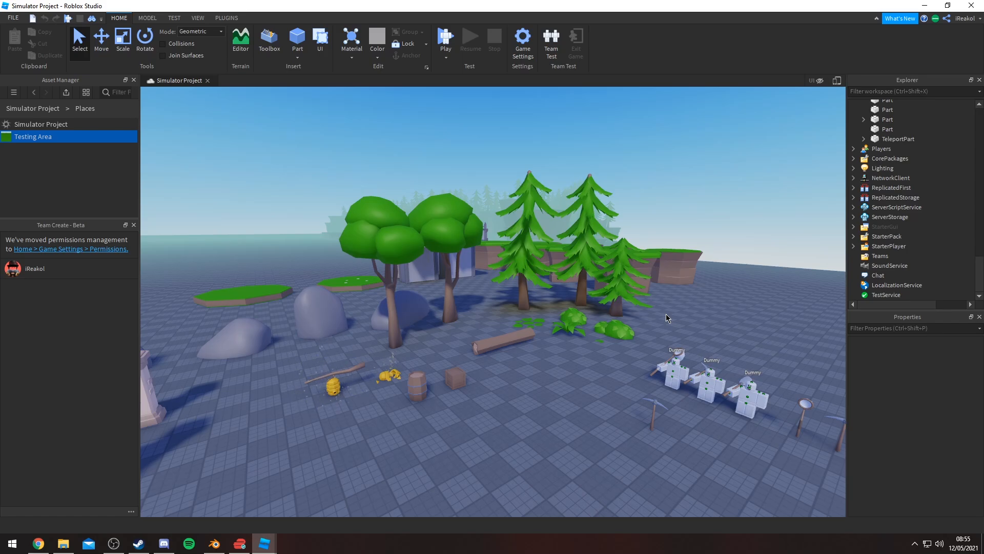
mouse_move(655, 289)
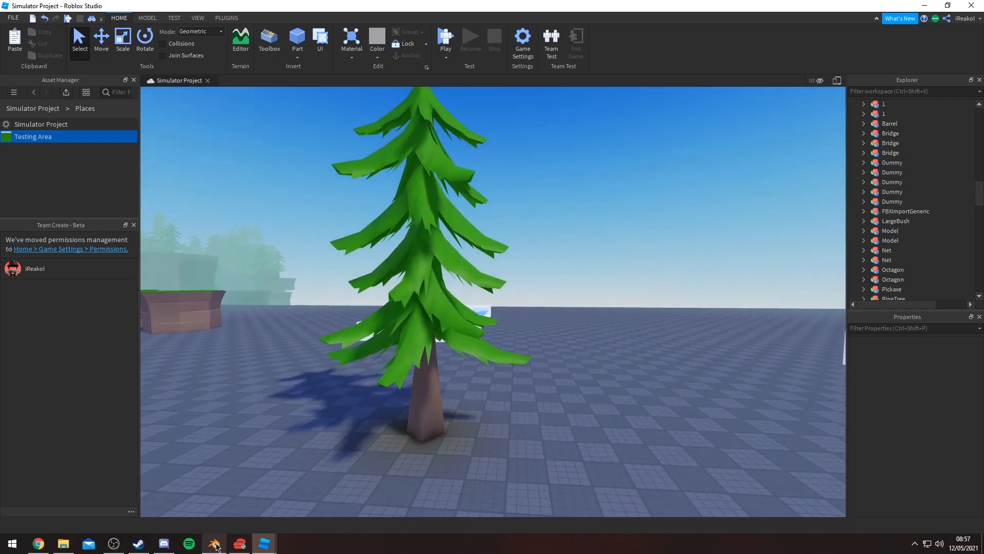
Add a mesh plane and reshape its vertices in Edit Mode into a notched leaf
click(213, 544)
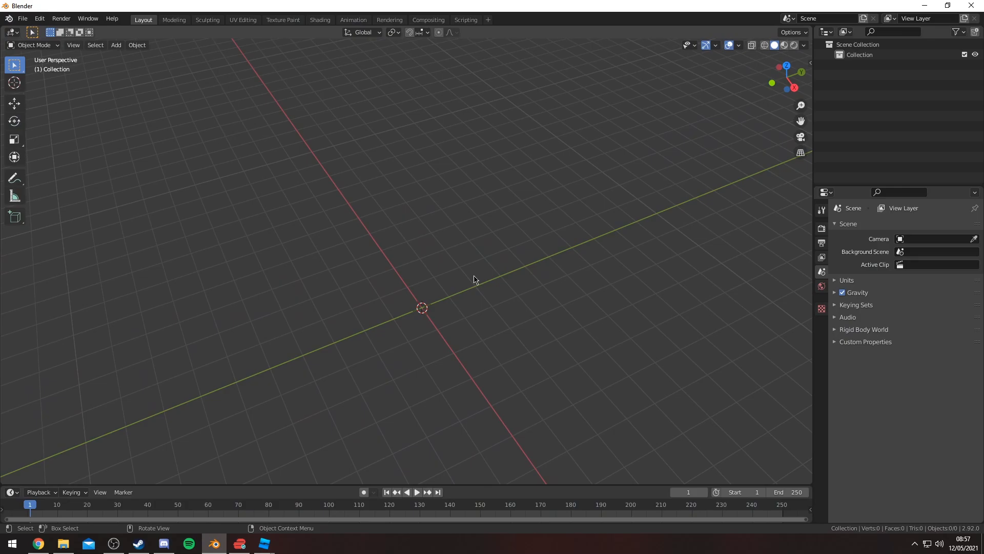
click(116, 44)
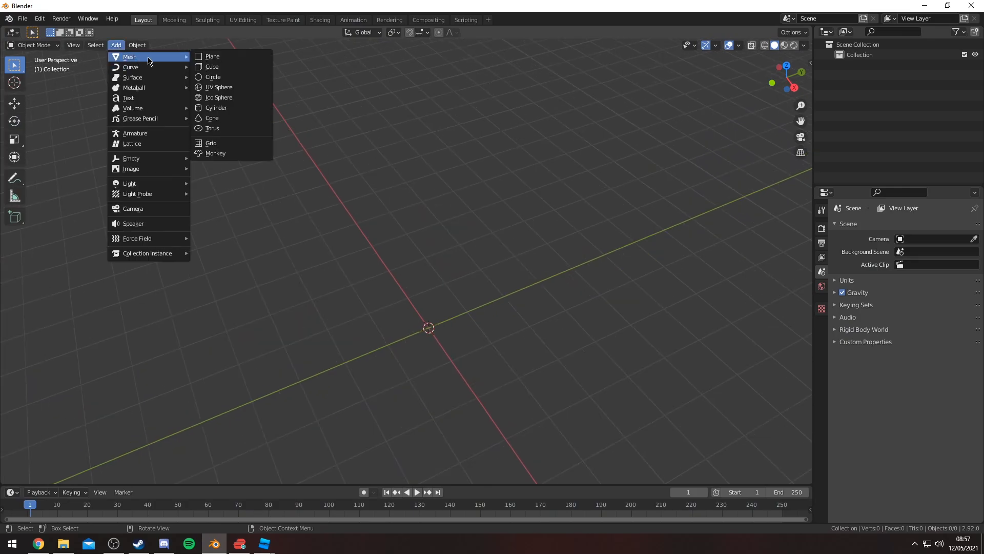
click(212, 56)
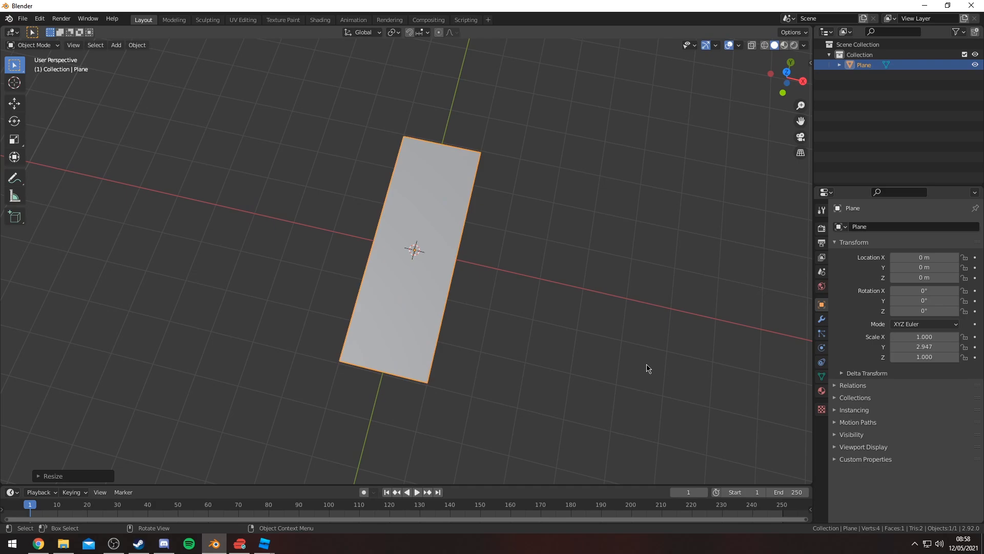
key(Tab)
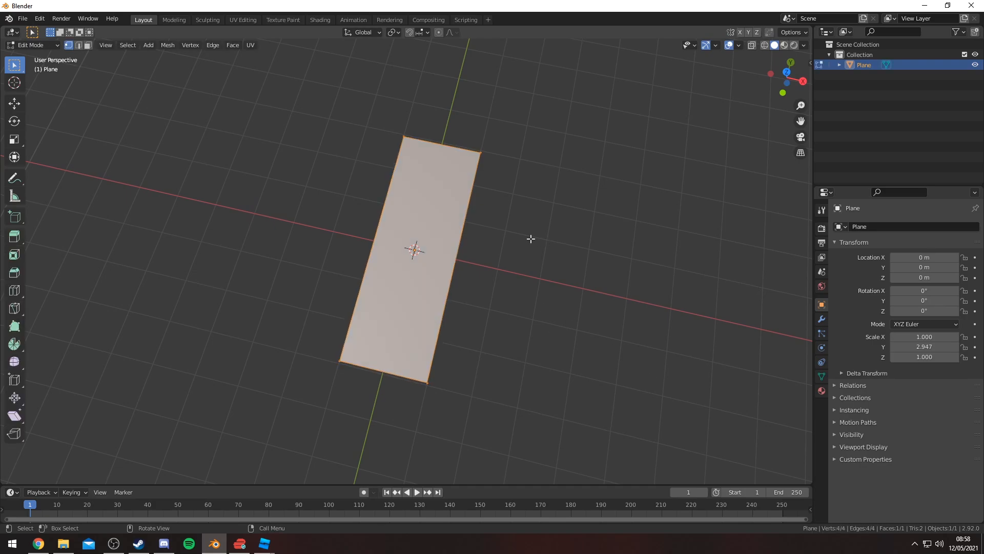
mouse_move(382, 210)
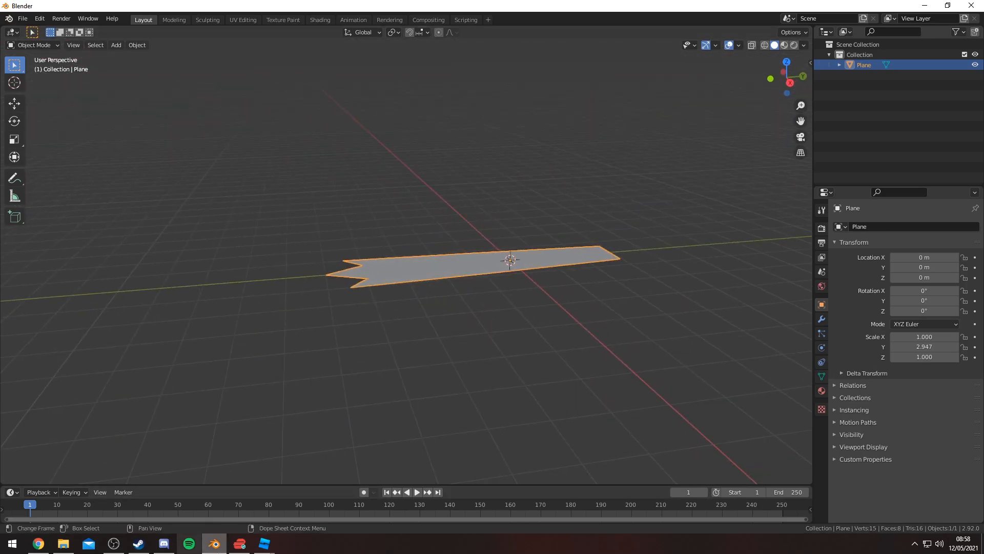
click(264, 543)
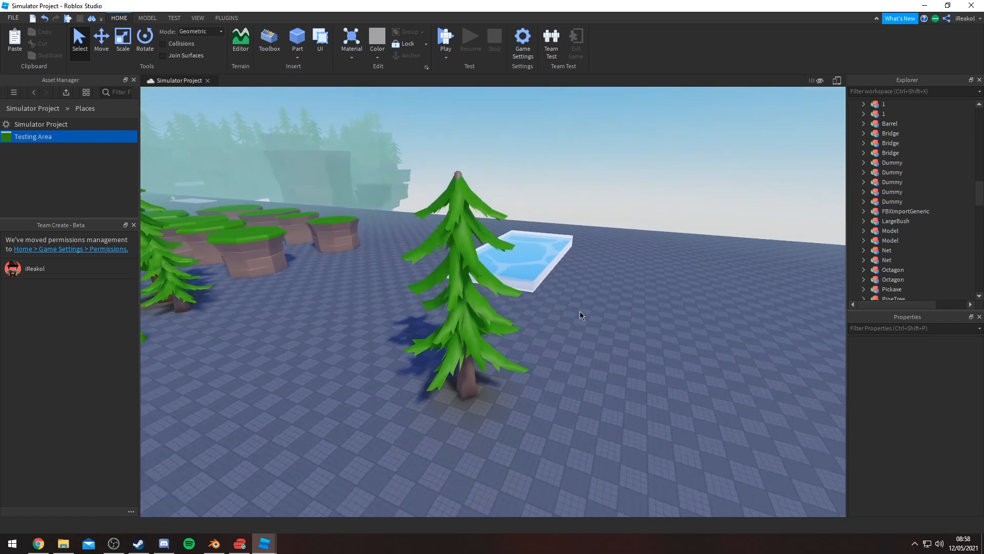
click(445, 39)
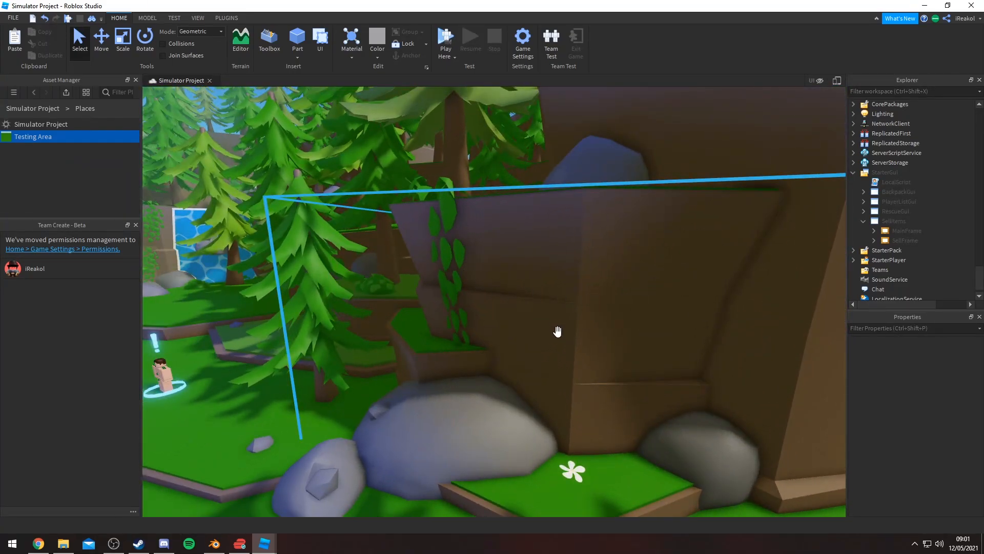
drag(557, 332, 581, 241)
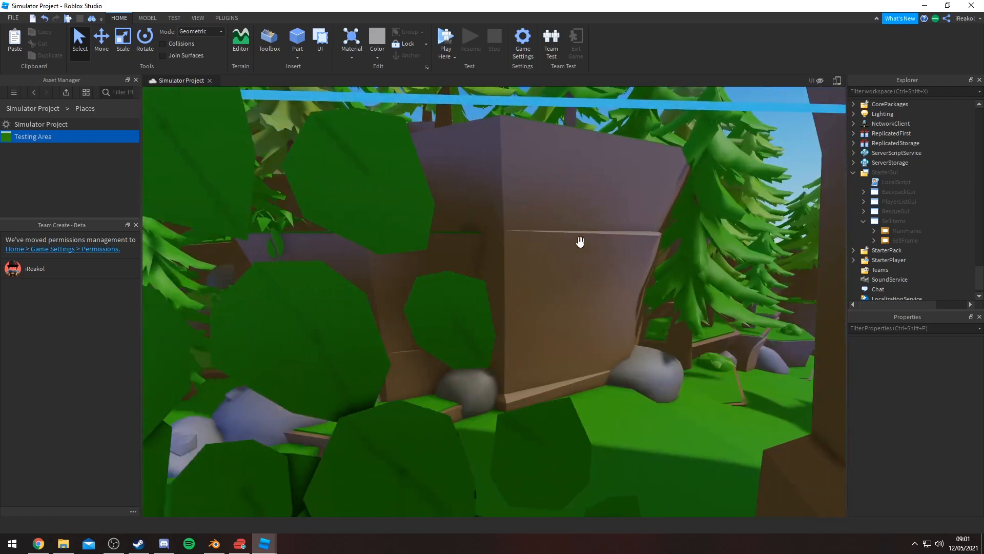
drag(580, 242, 546, 308)
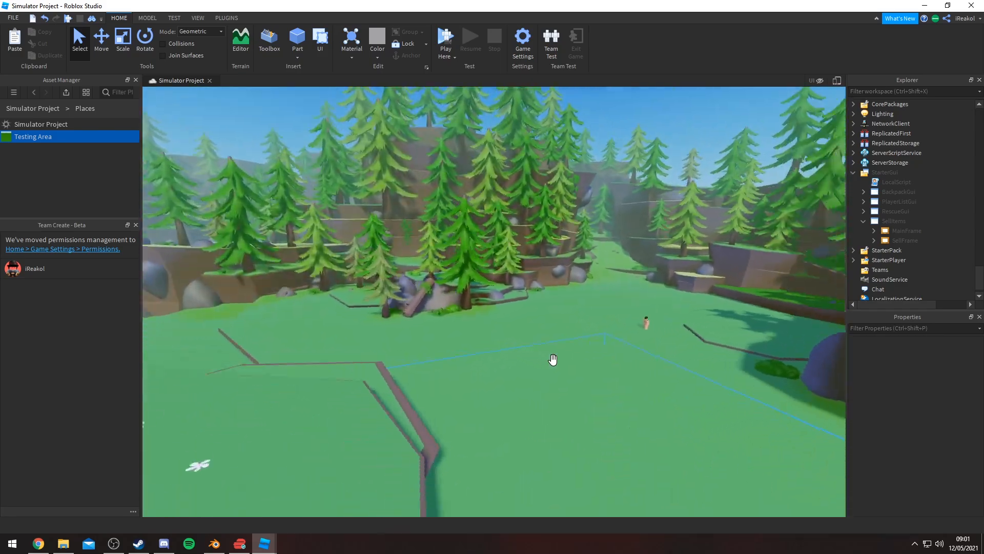
drag(552, 359, 432, 306)
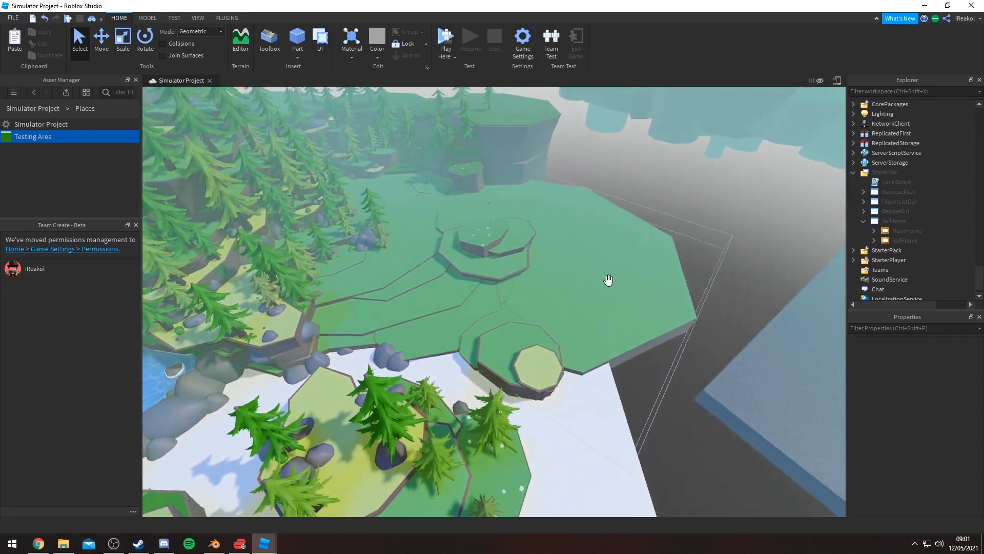
drag(608, 279, 579, 396)
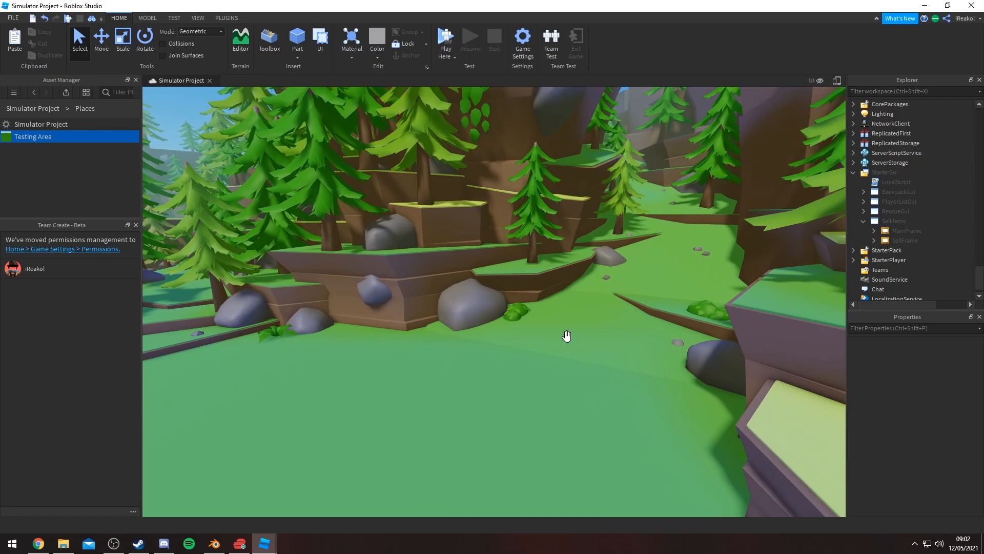
drag(566, 335, 553, 333)
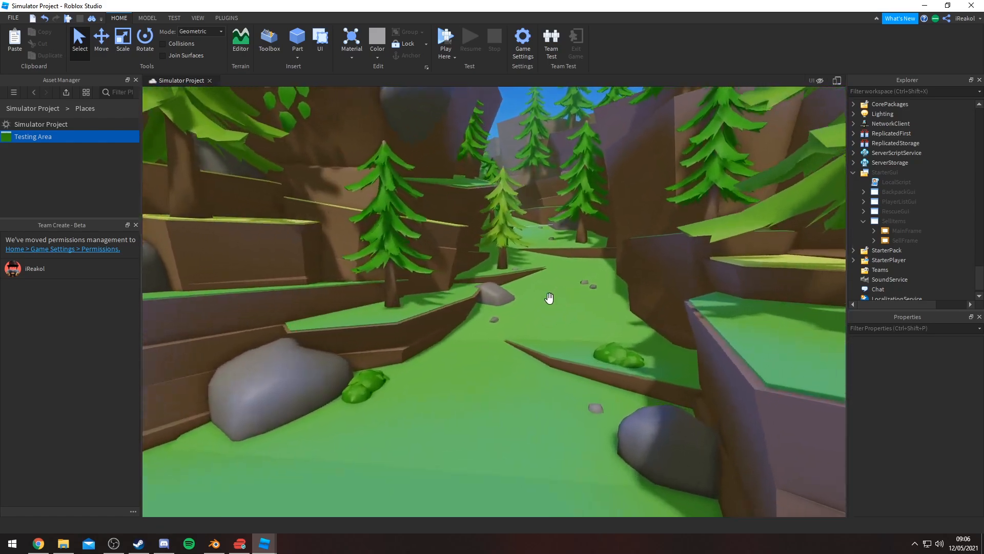
drag(550, 297, 596, 257)
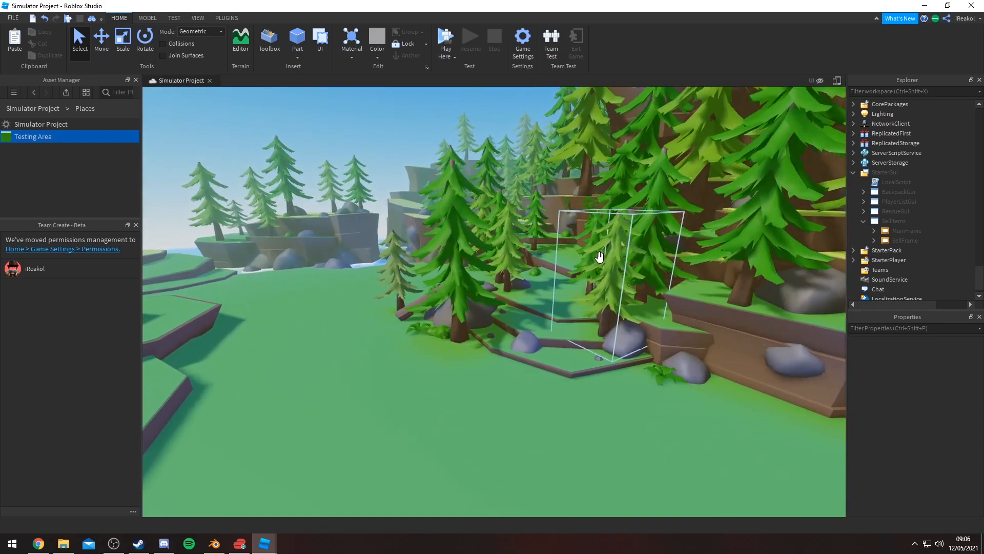
drag(600, 256, 571, 225)
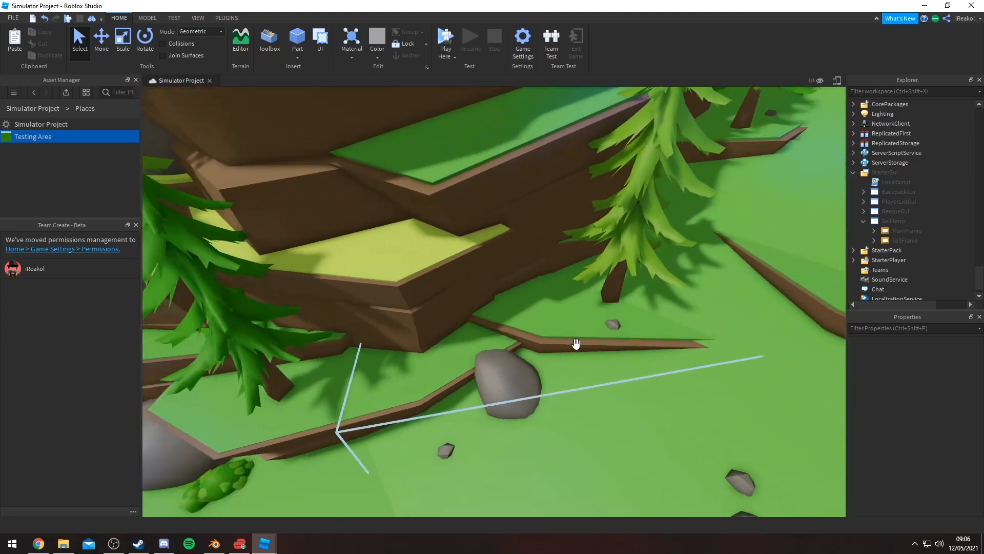
drag(576, 343, 705, 343)
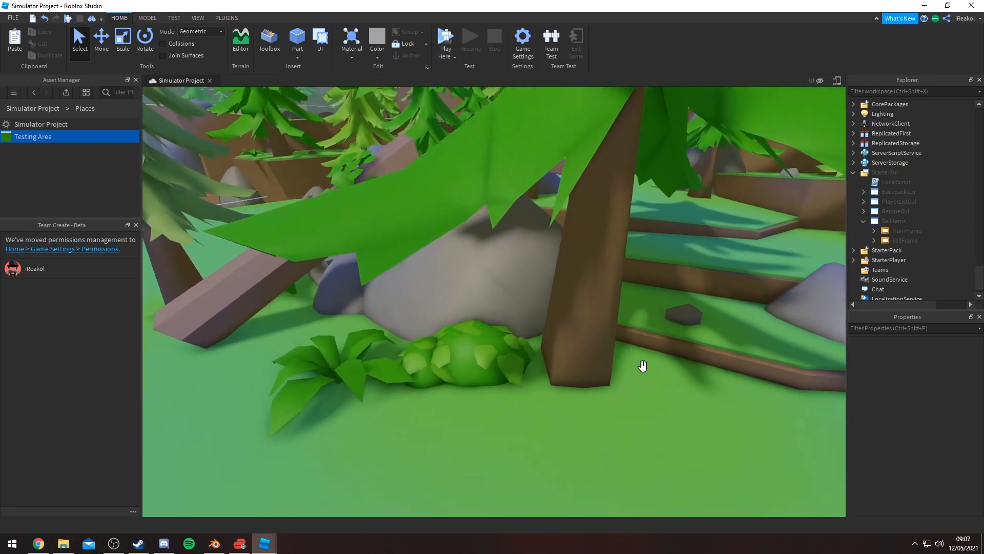
drag(643, 365, 262, 455)
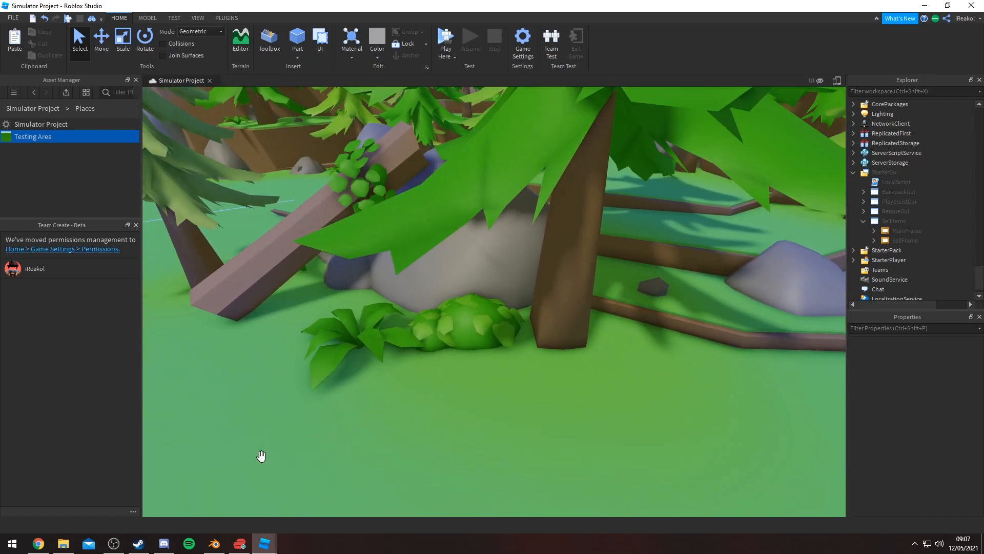
click(213, 544)
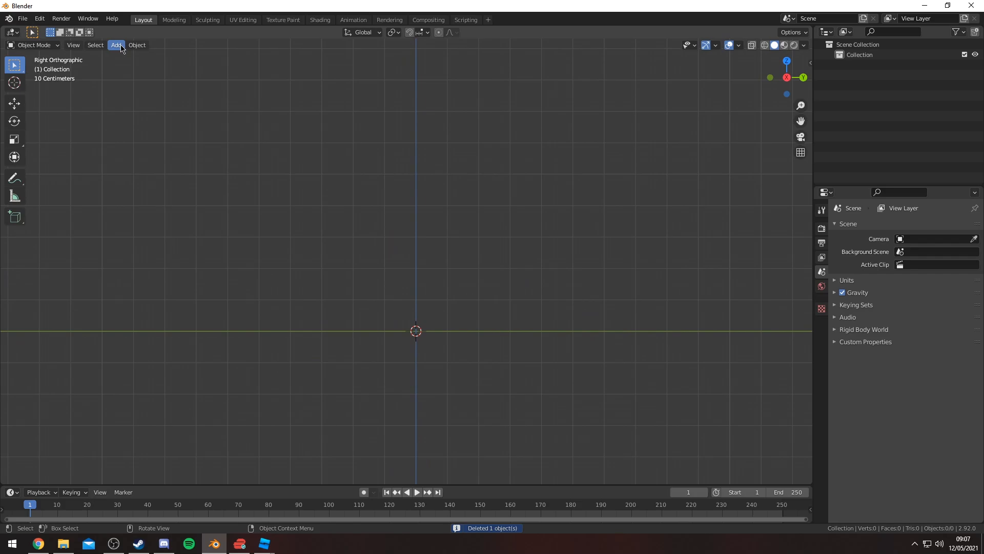
Add an icosphere and enter Edit Mode to stretch it wider and cut away the bottom half
click(136, 44)
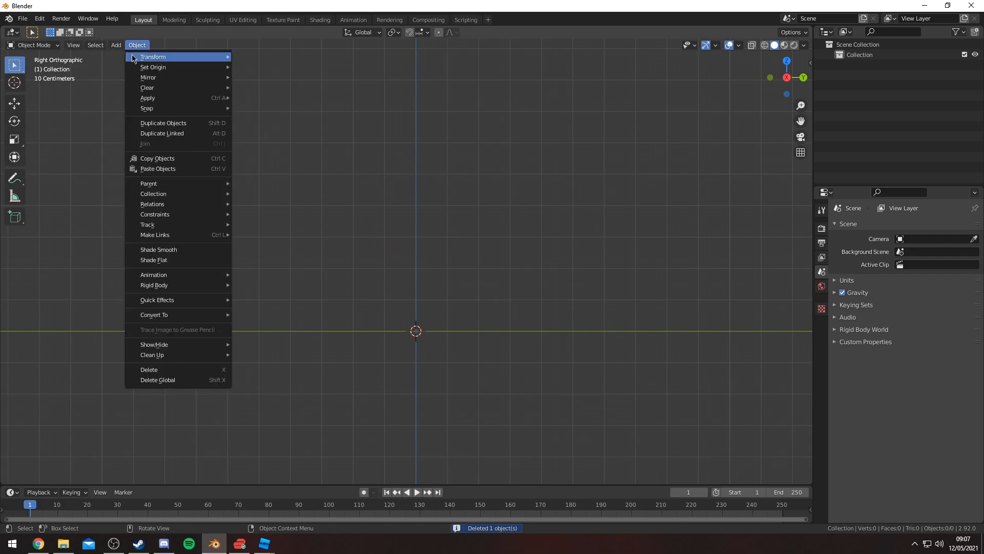
click(116, 44)
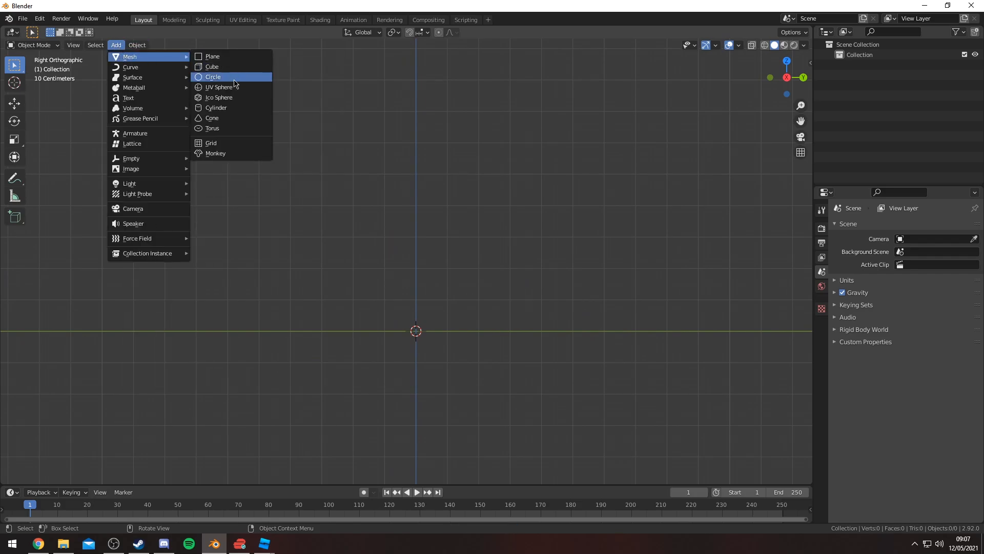
click(217, 98)
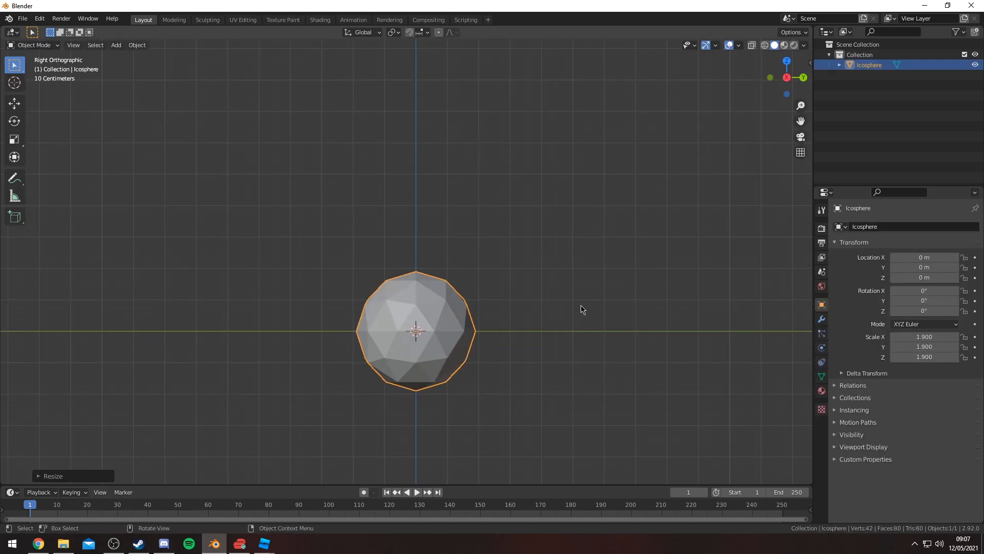
key(Tab)
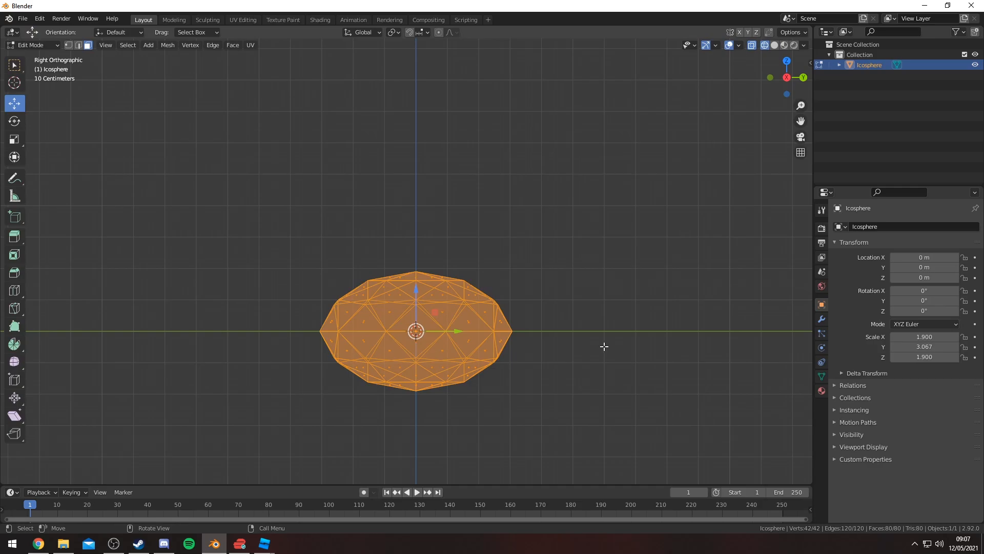
key(Tab)
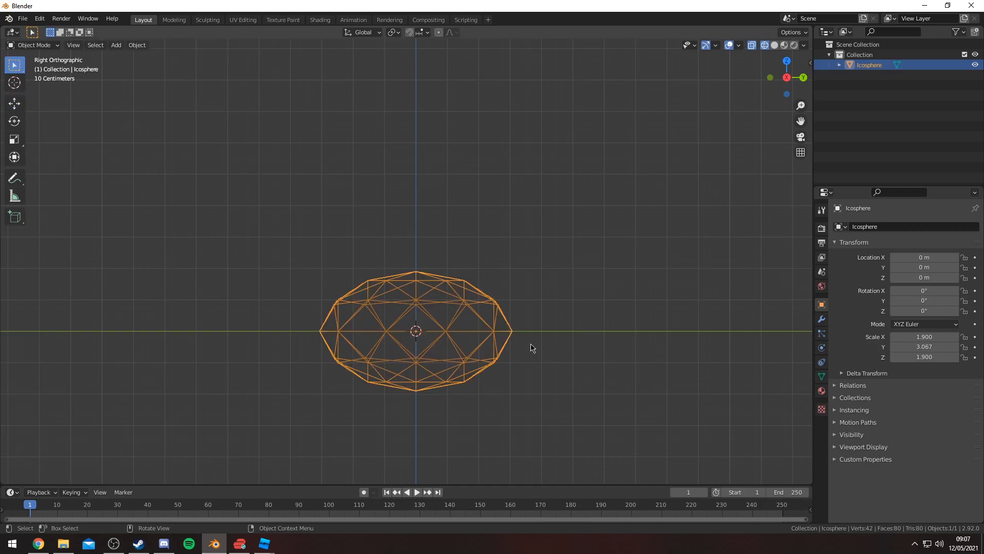
key(Tab)
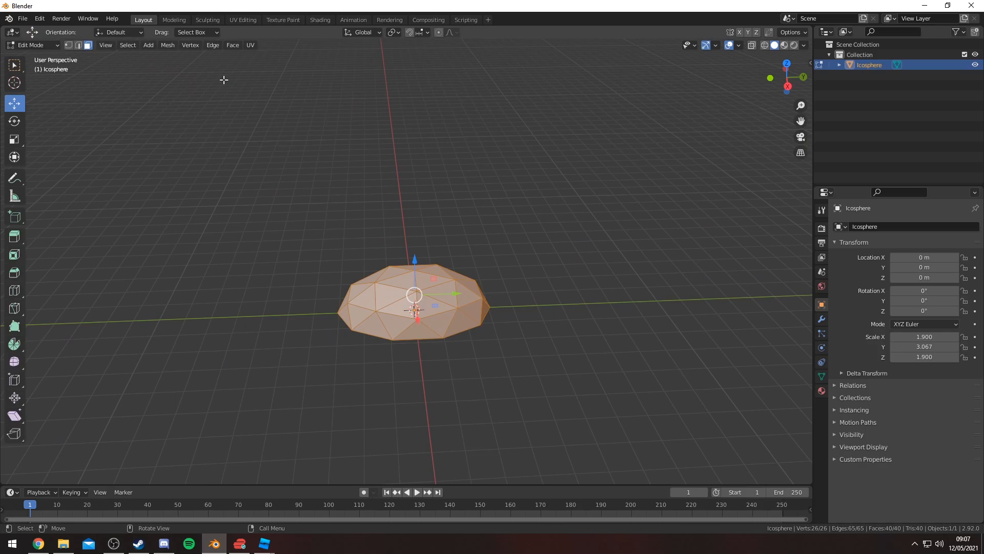
Apply Shade Smooth to the dome's faces and Randomize its vertices via the Mesh menu
click(233, 44)
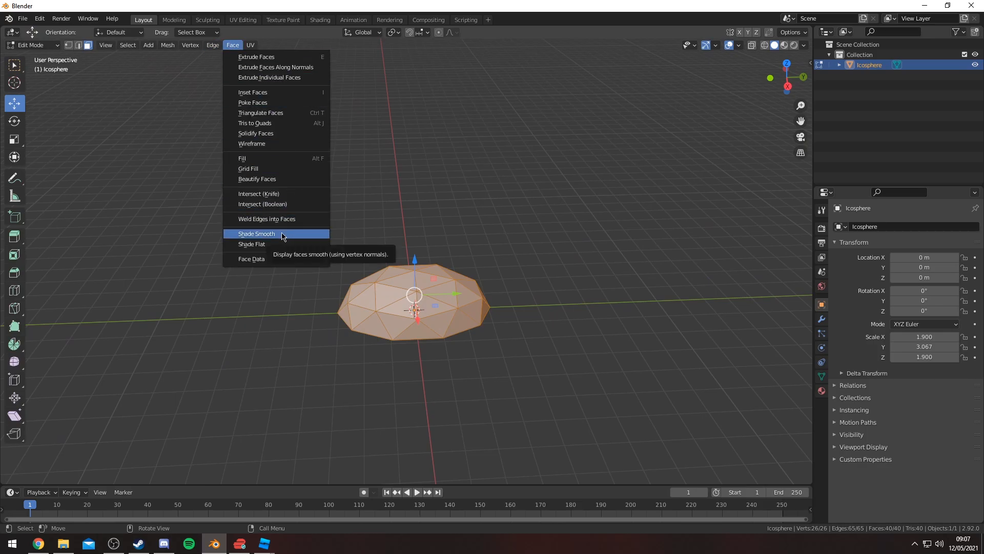
click(255, 234)
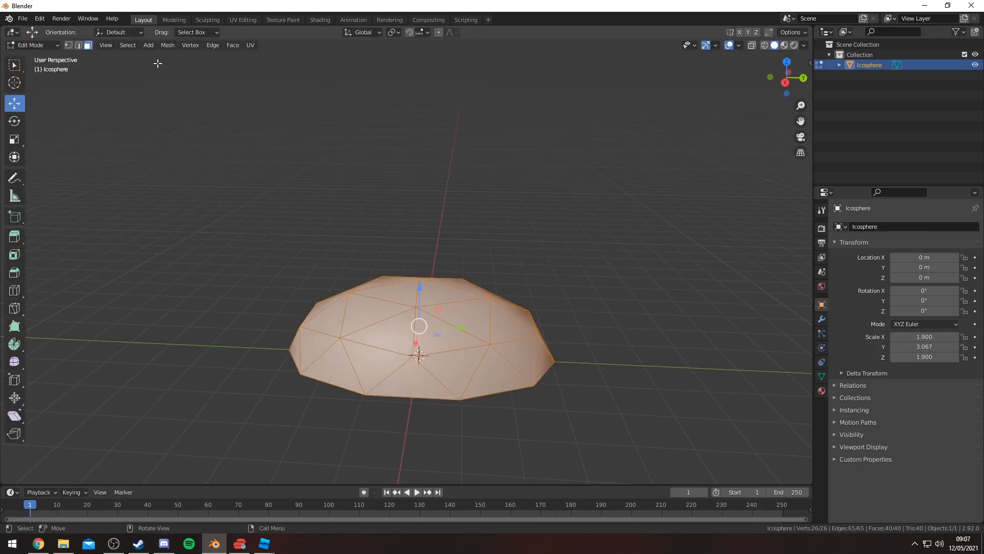
click(167, 44)
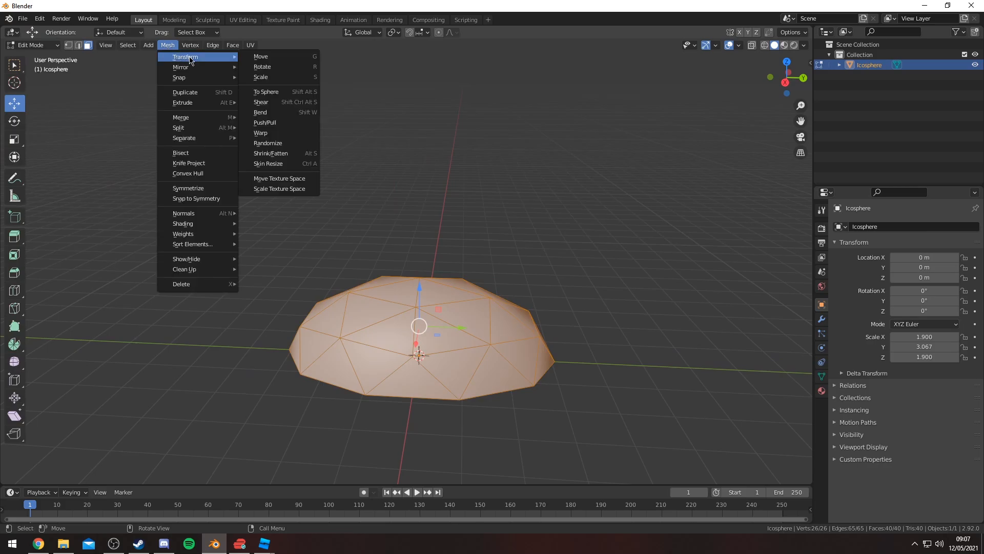
mouse_move(267, 144)
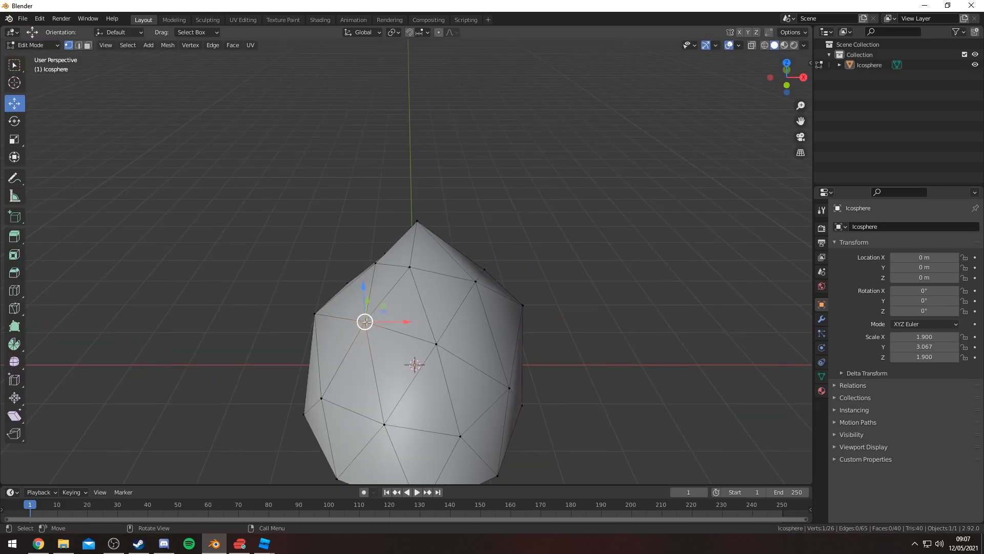
click(116, 45)
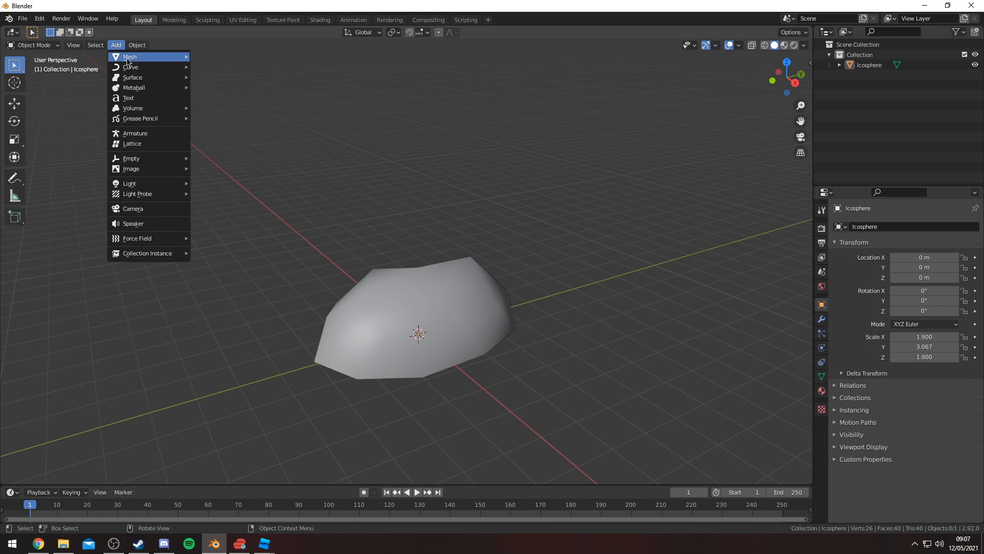
Add a plane, check the Roblox bush reference, and edit the plane into a pointed leaf
click(130, 57)
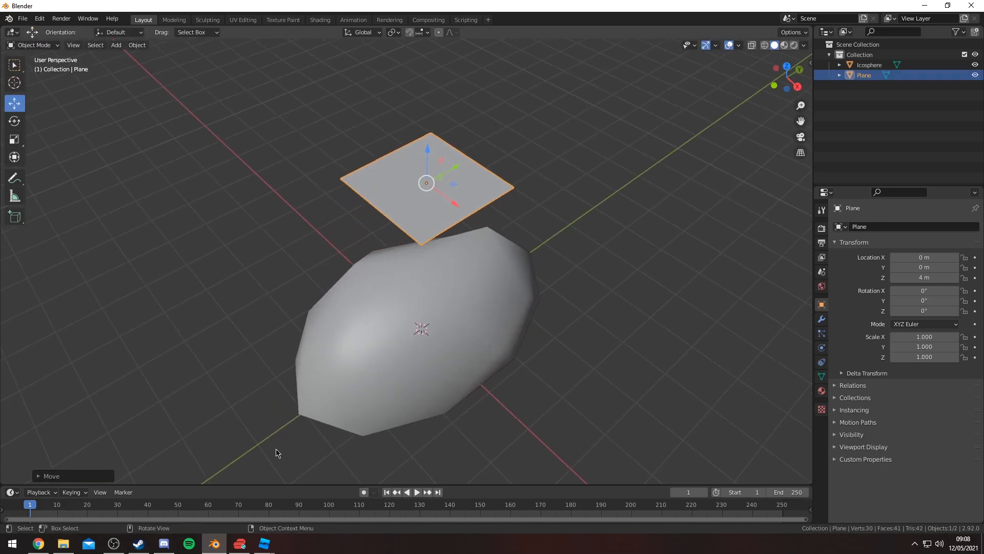
click(264, 543)
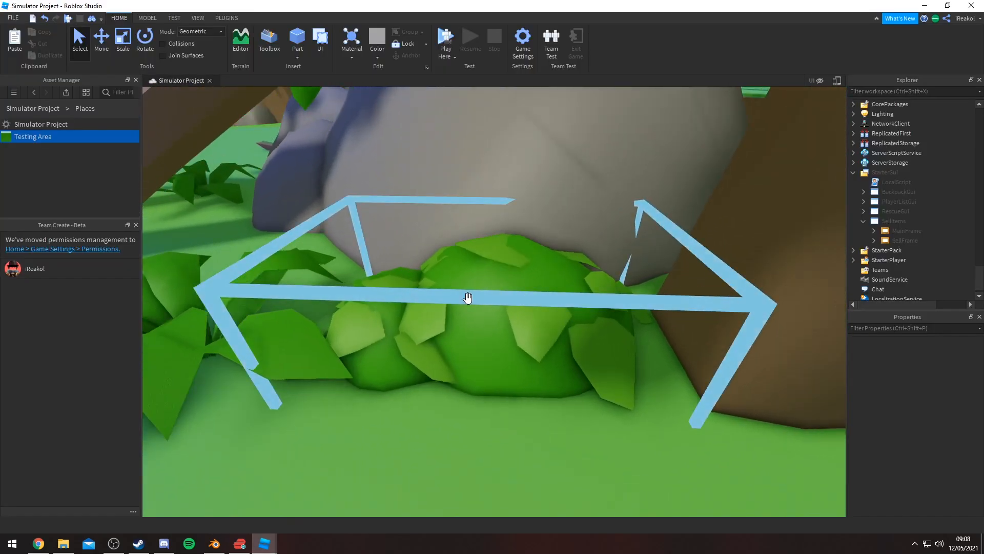
click(213, 543)
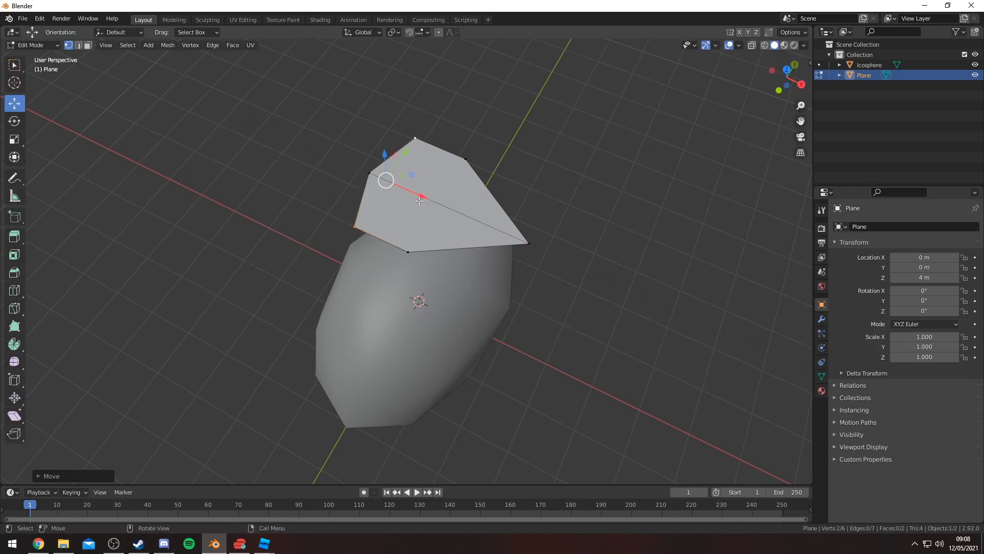
key(Tab)
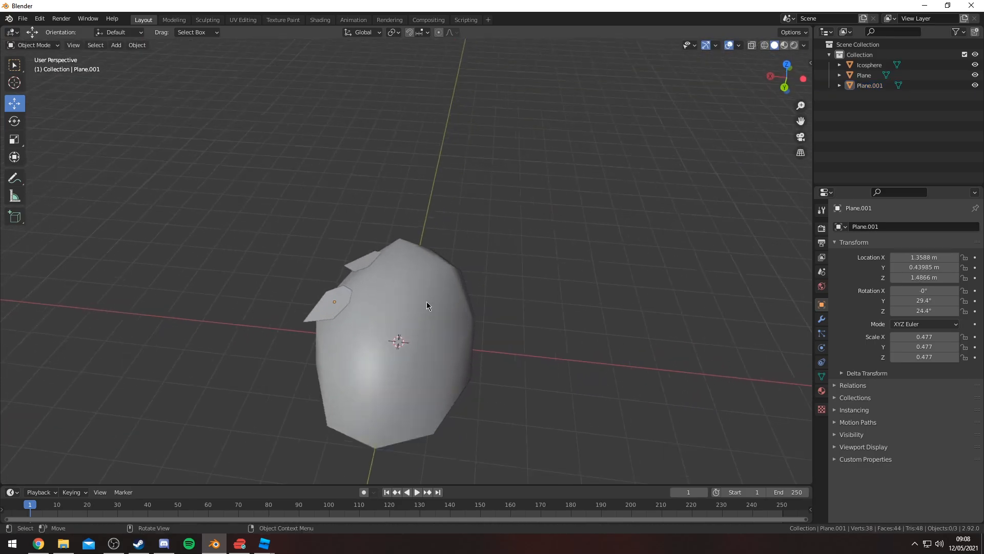
drag(426, 306, 407, 323)
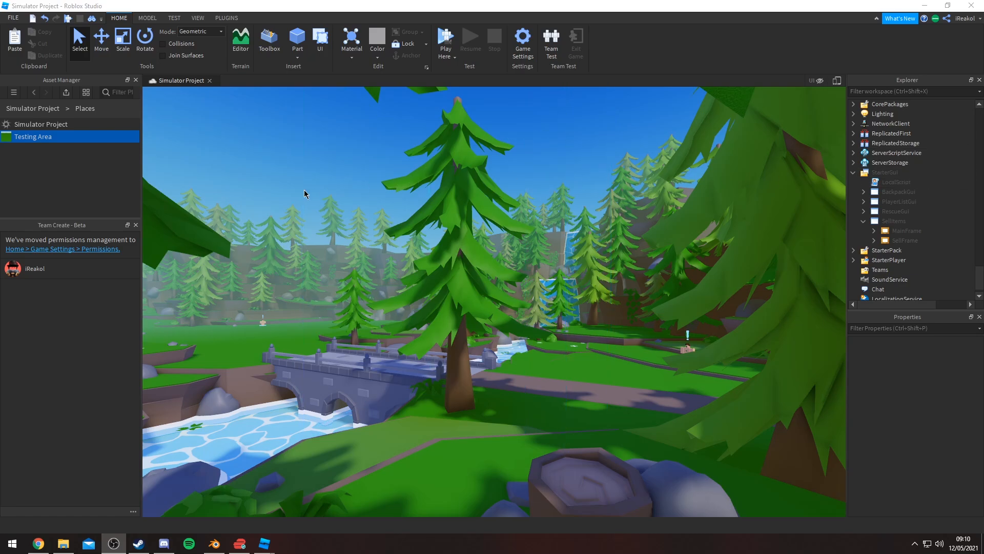
mouse_move(598, 151)
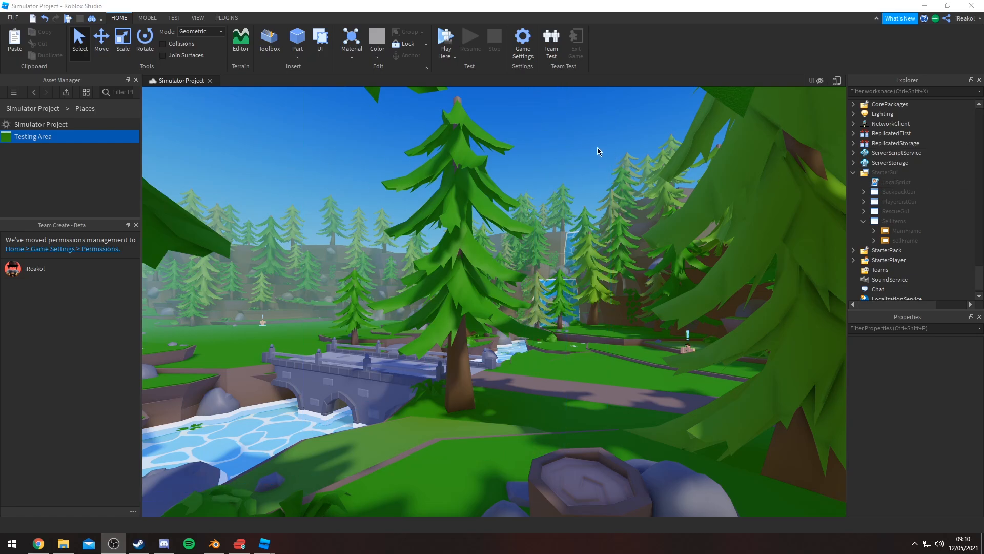